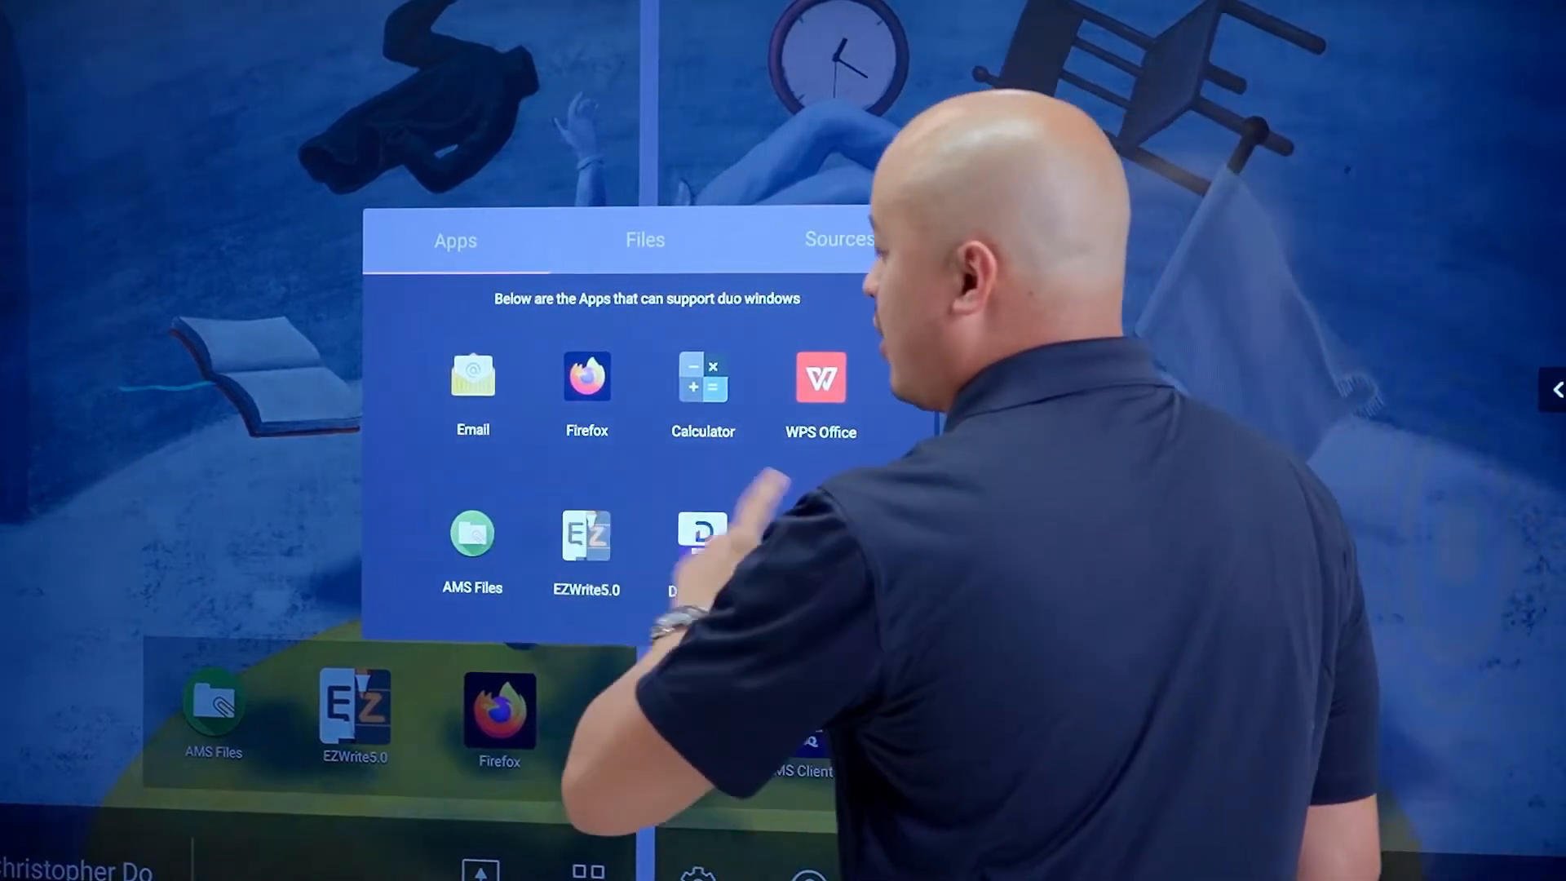
Pick Firefox with the NASA Solar System Exploration page for the second split window
{"action": "left_click", "coordinate": [586, 387]}
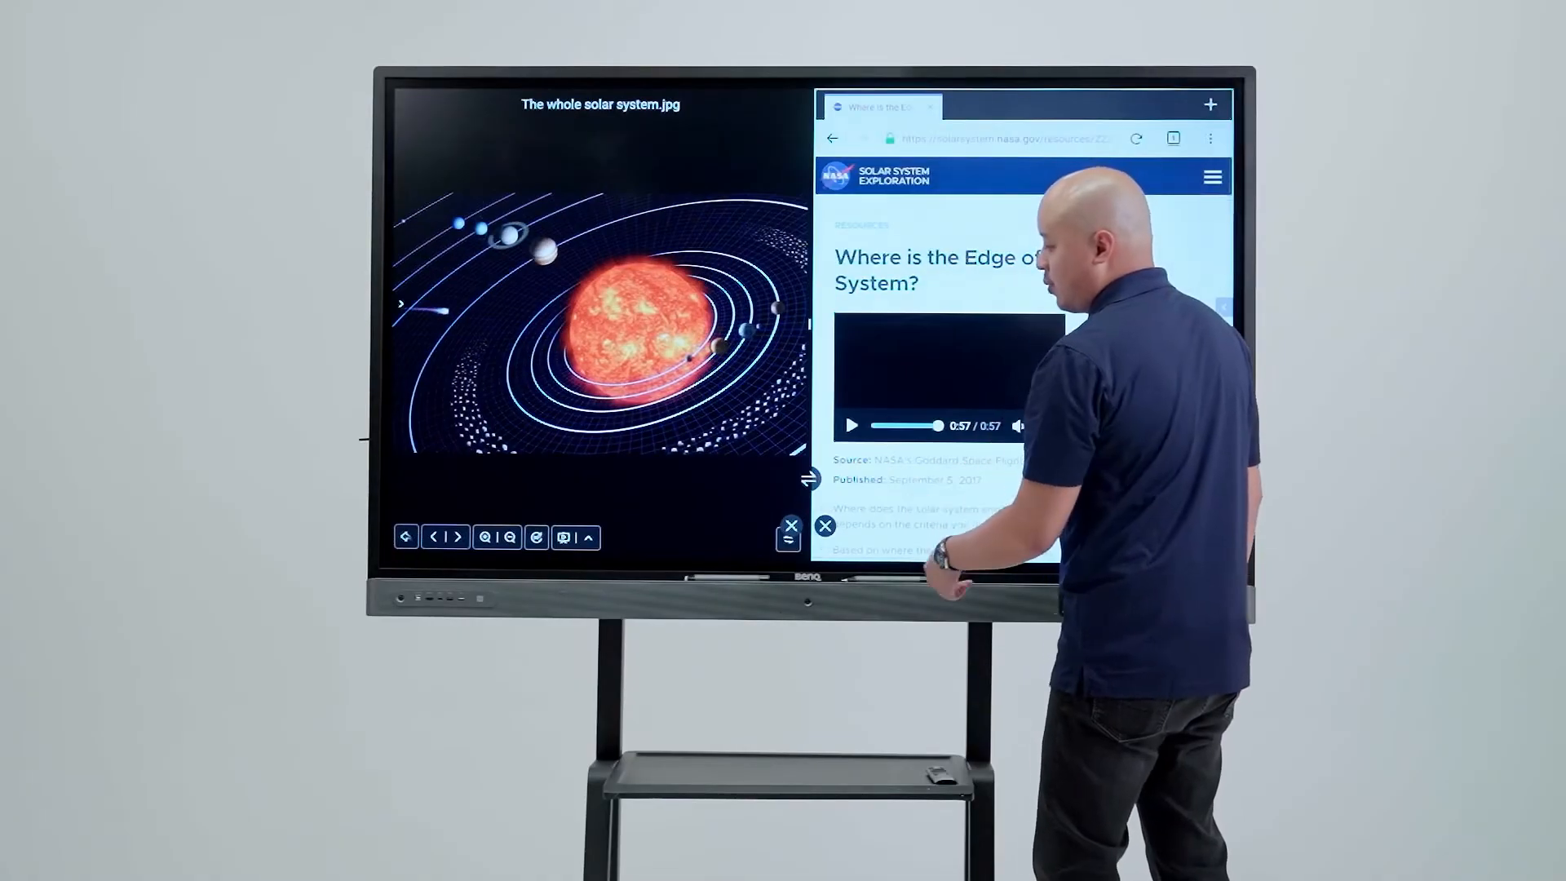
{"action": "left_click", "coordinate": [825, 525]}
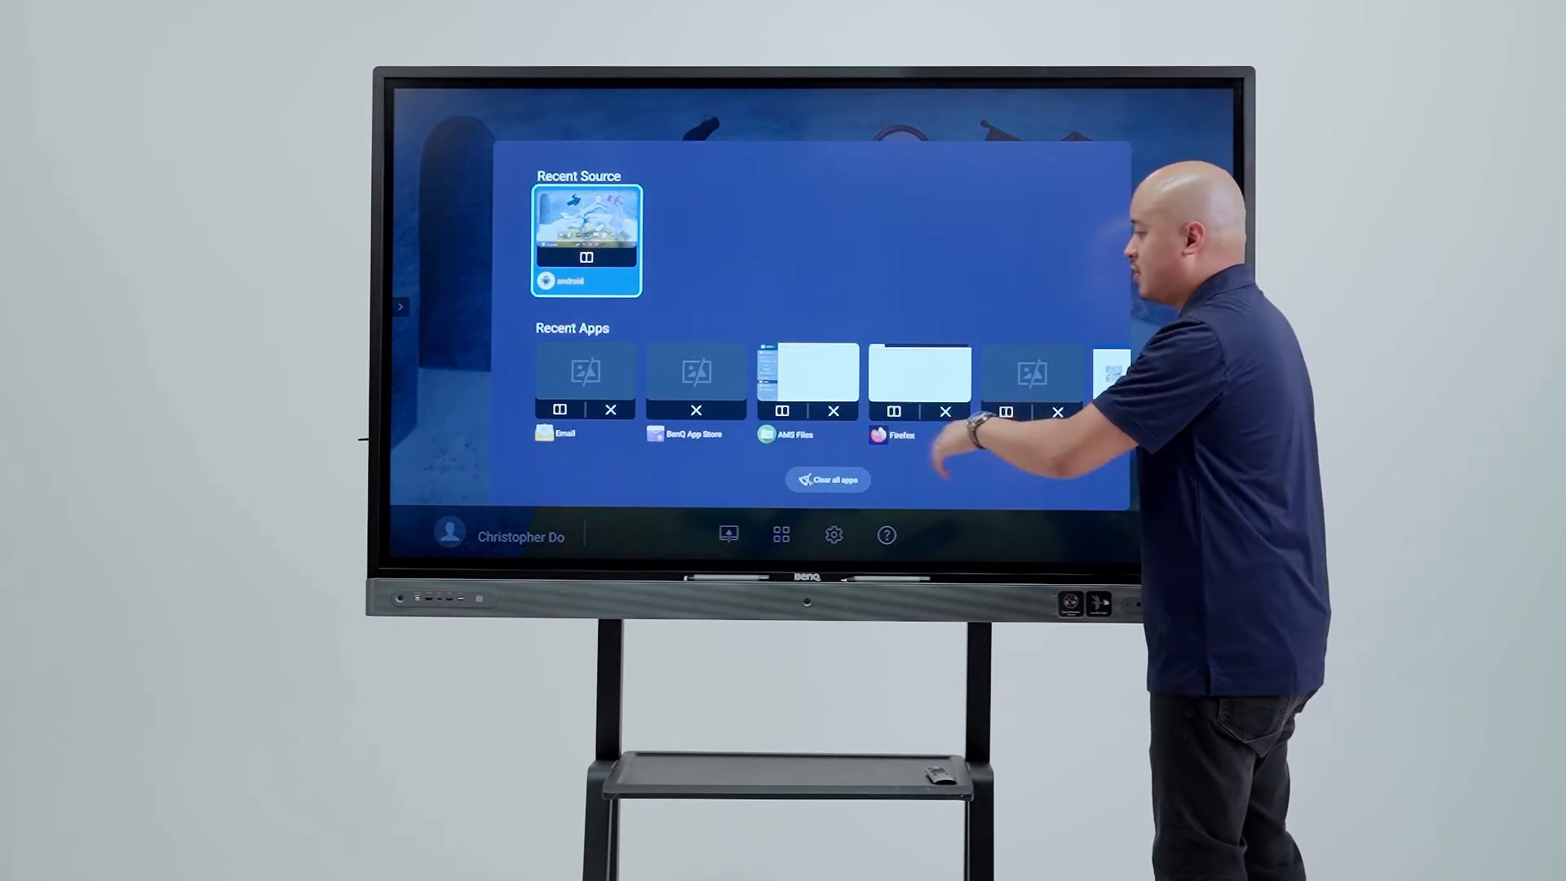
Open the Recent Source and Recent Apps overview showing Email, BenQ App Store and AMS Files
{"action": "left_click", "coordinate": [944, 410]}
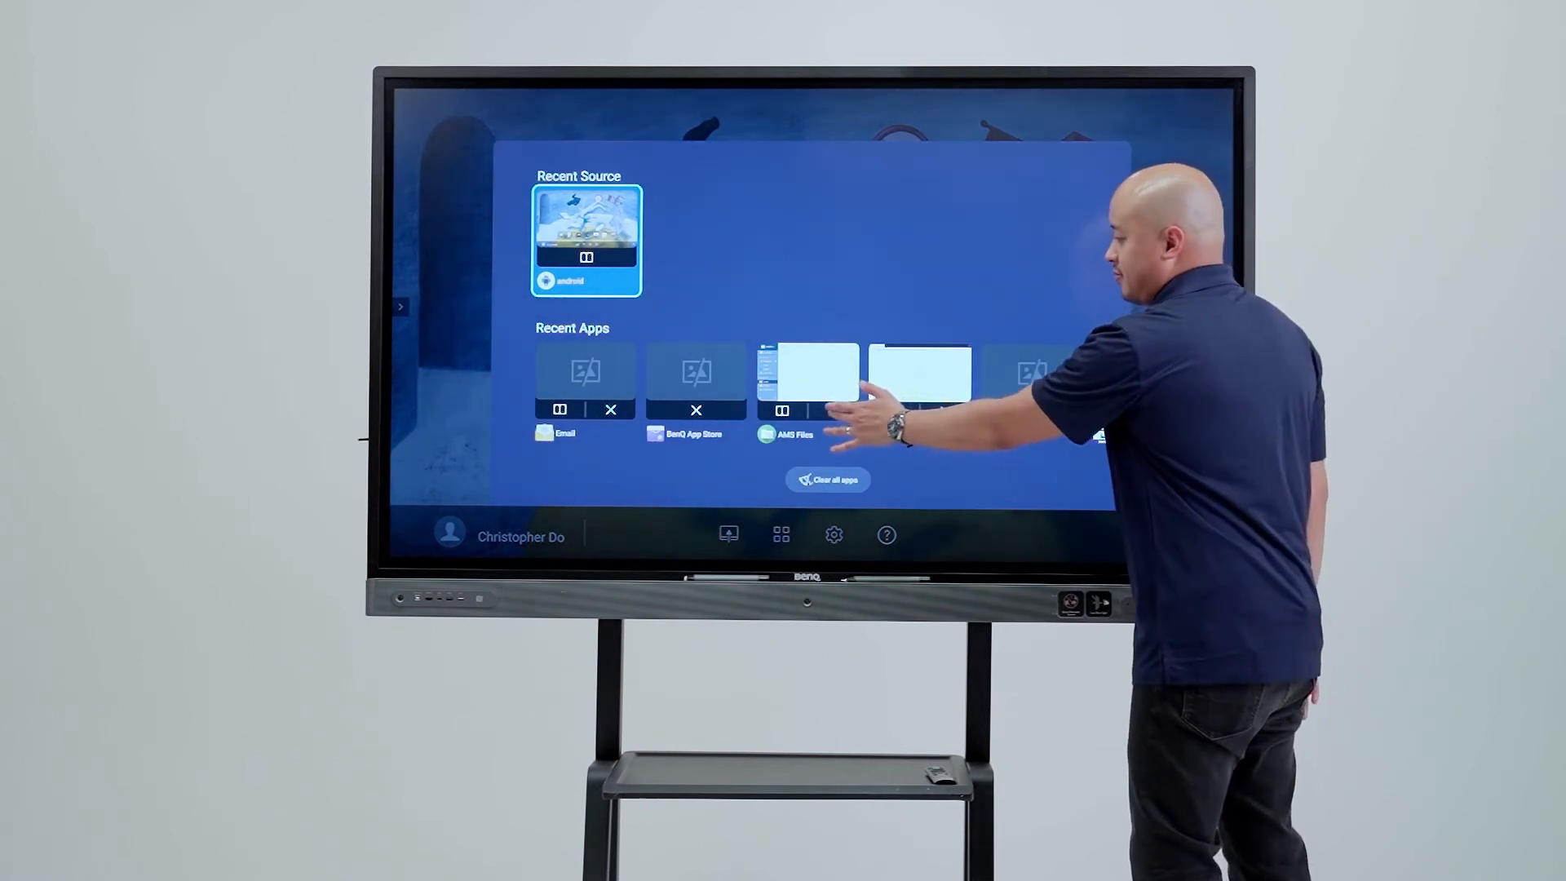